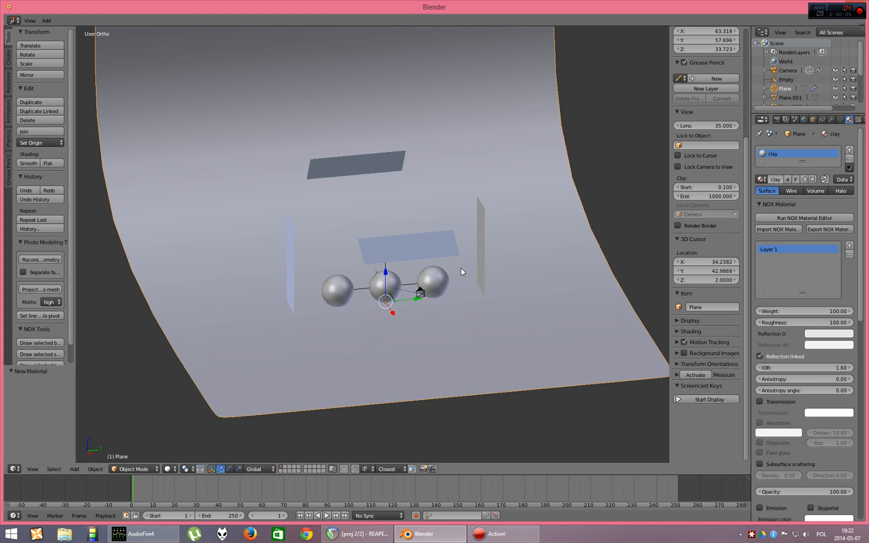
mouse_move(498, 251)
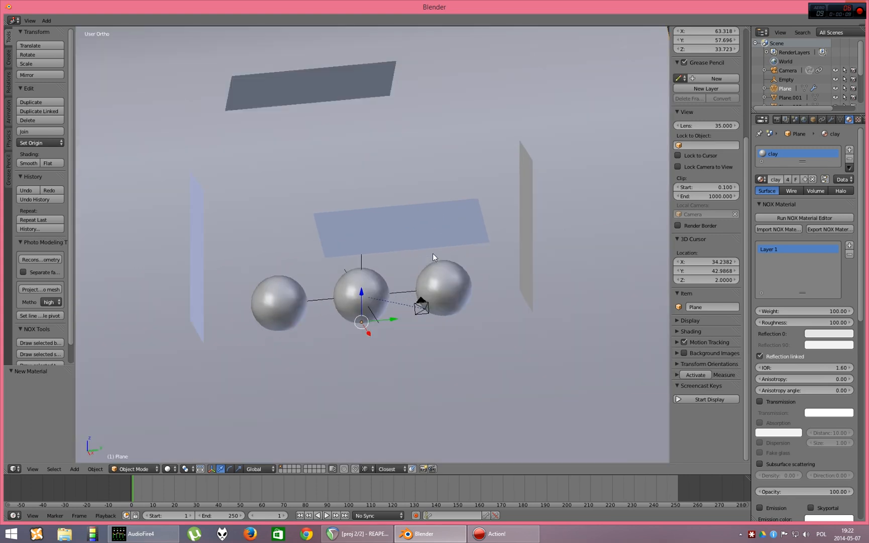
mouse_move(438, 270)
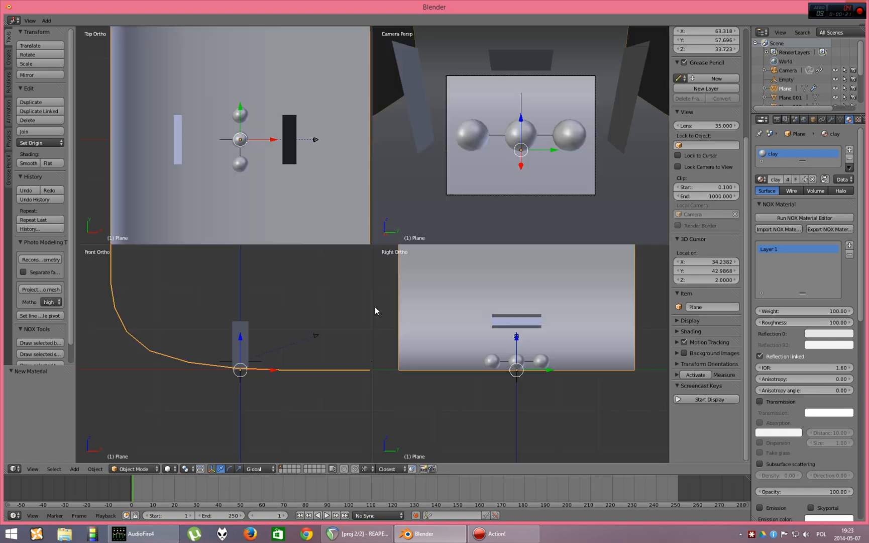
mouse_move(365, 309)
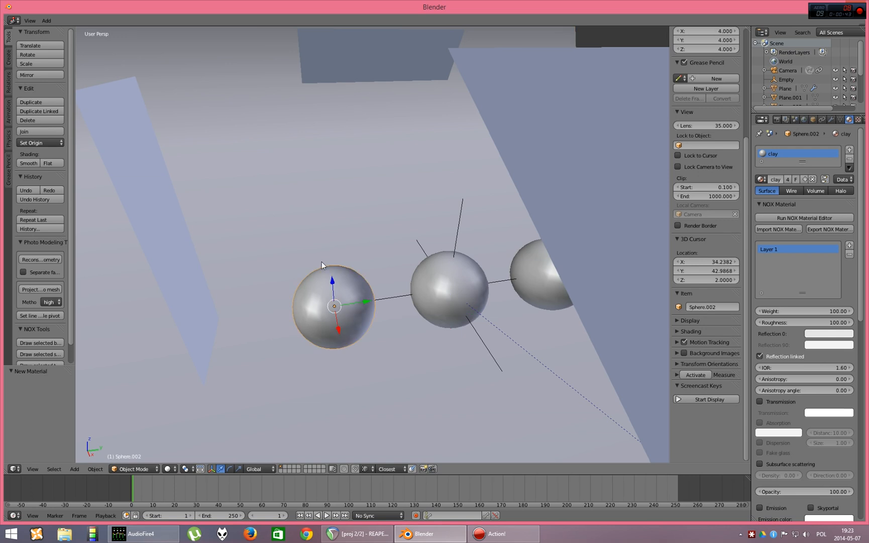
mouse_move(802, 217)
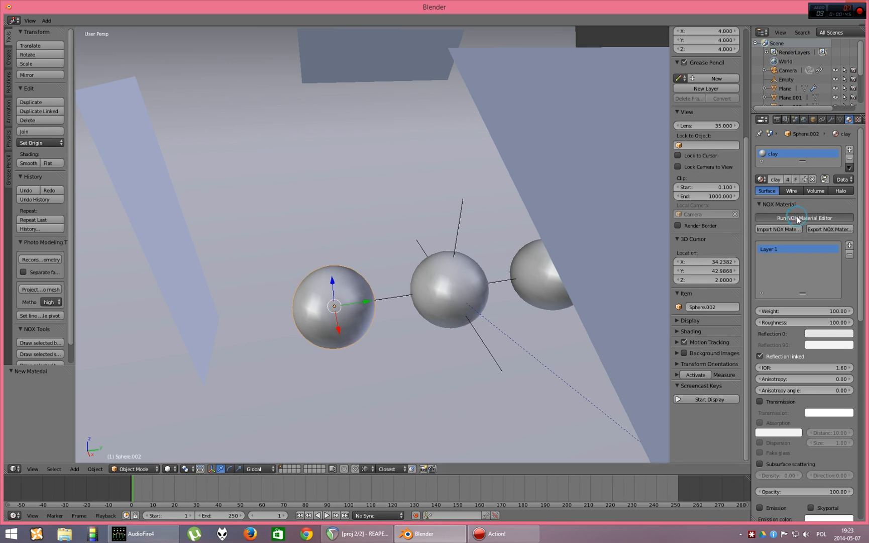
- Set the clay material to roughness 0 with Transmission on, preview it as clear glass and confirm
click(803, 217)
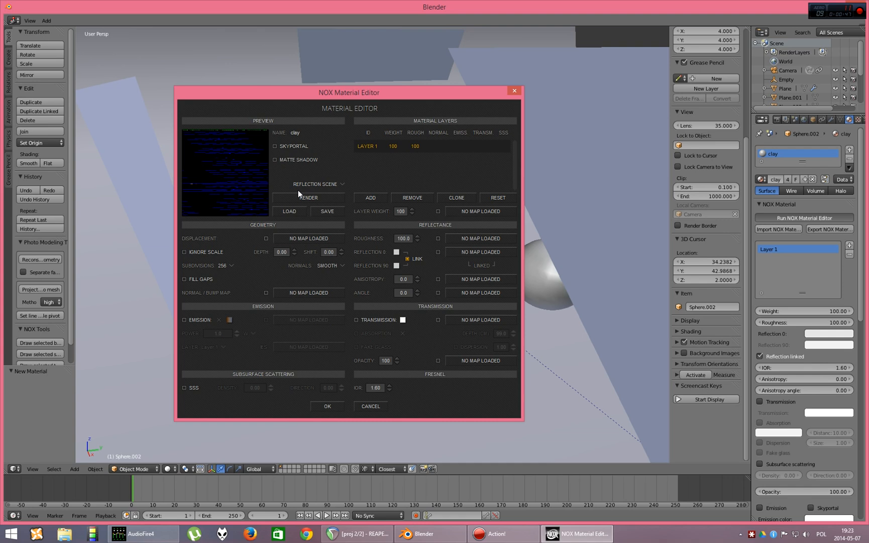
click(308, 198)
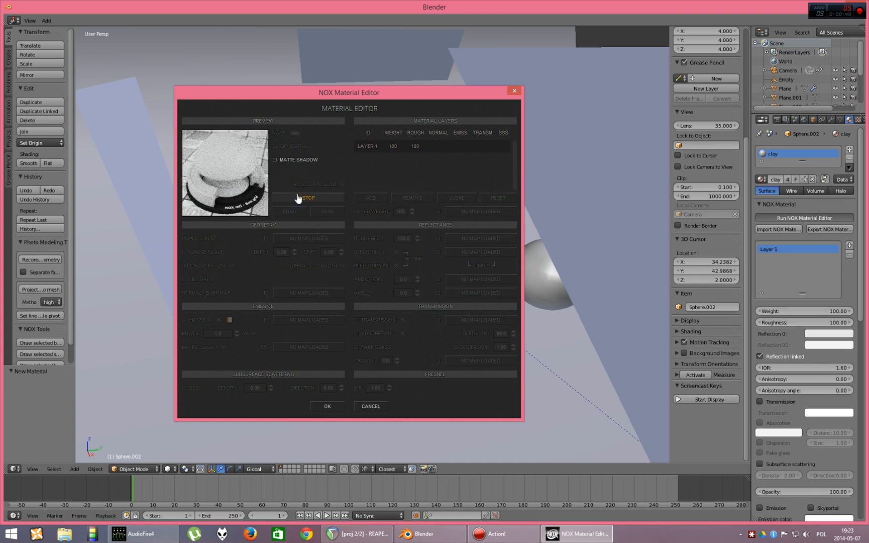
click(309, 198)
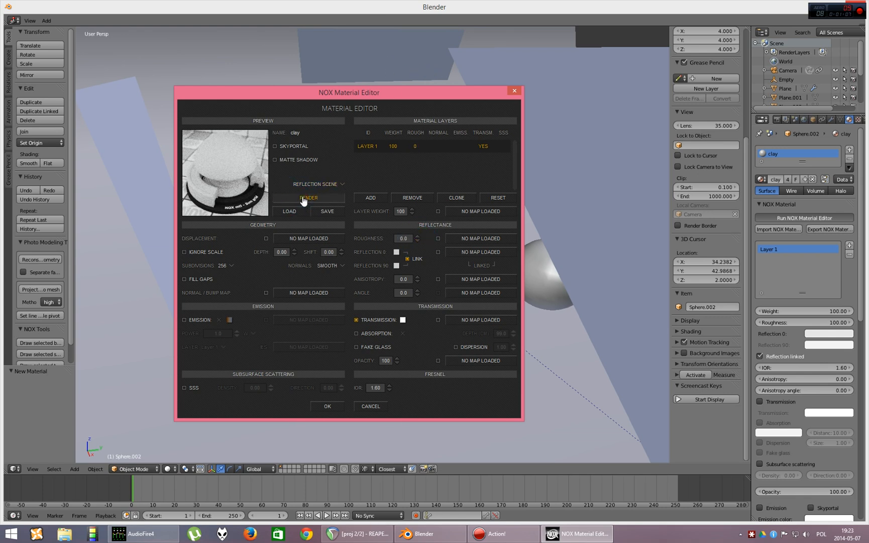
click(308, 197)
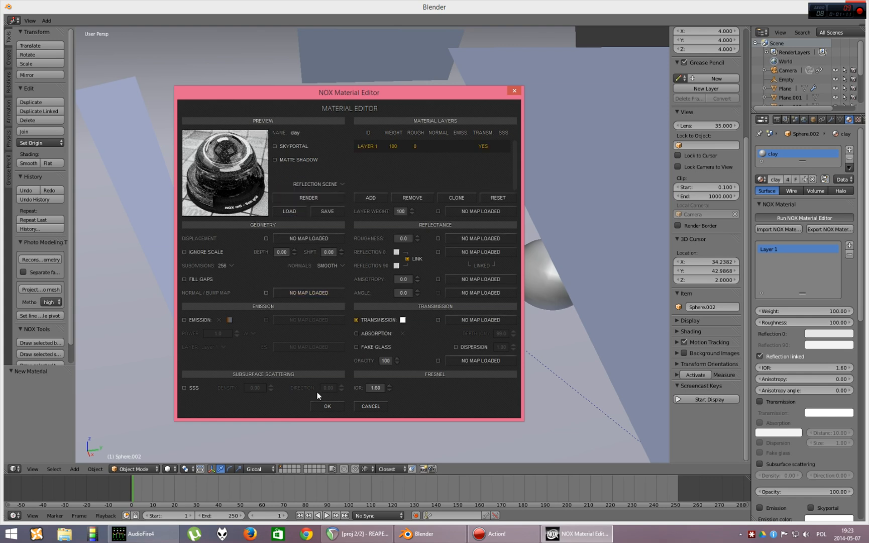
click(327, 406)
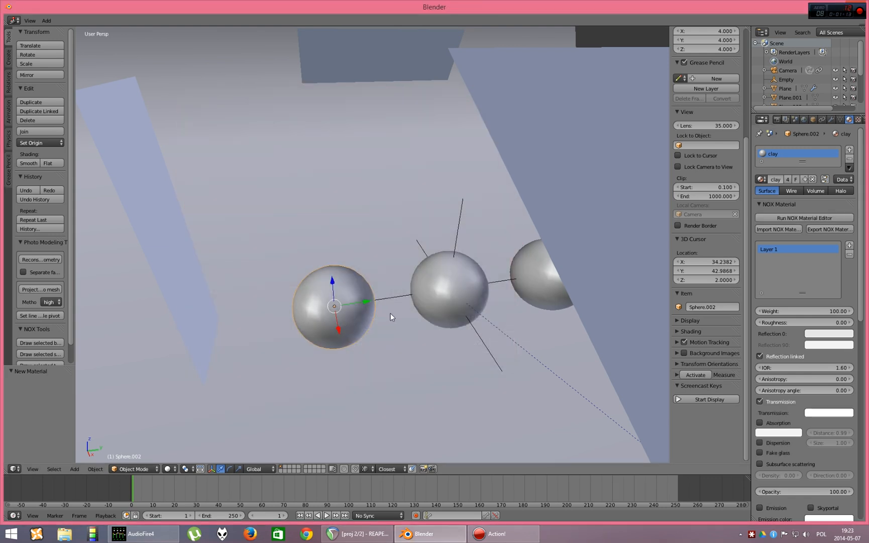
- Render the scene with all three spheres glass, then re-render after reverting clay to roughness 100 without transmission
click(802, 217)
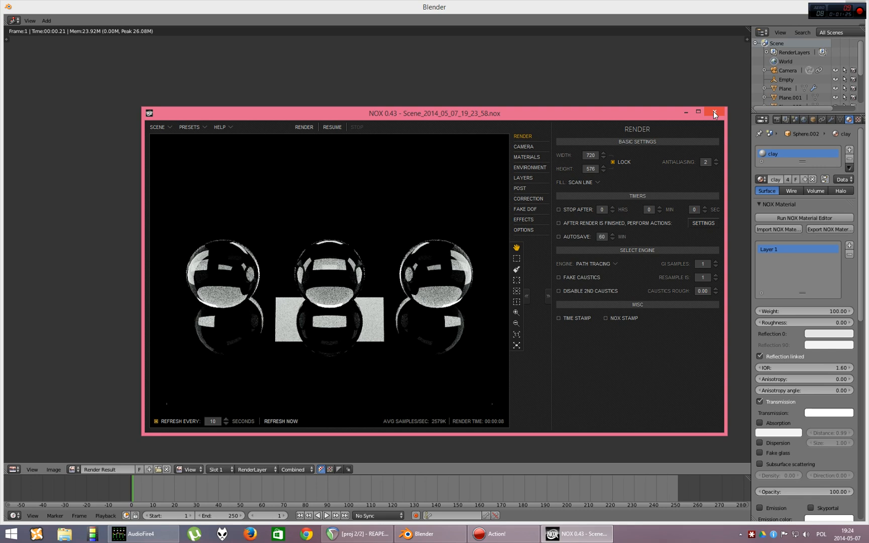
click(714, 112)
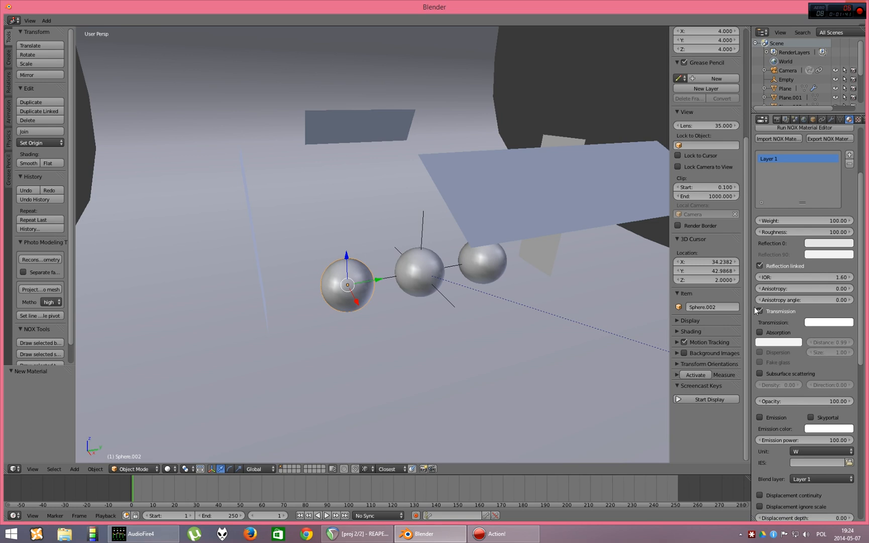
click(803, 127)
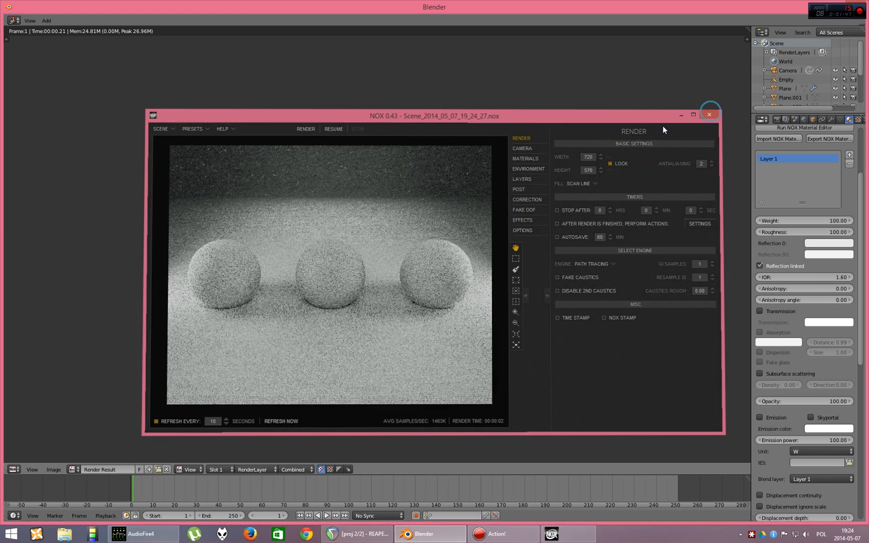
click(711, 115)
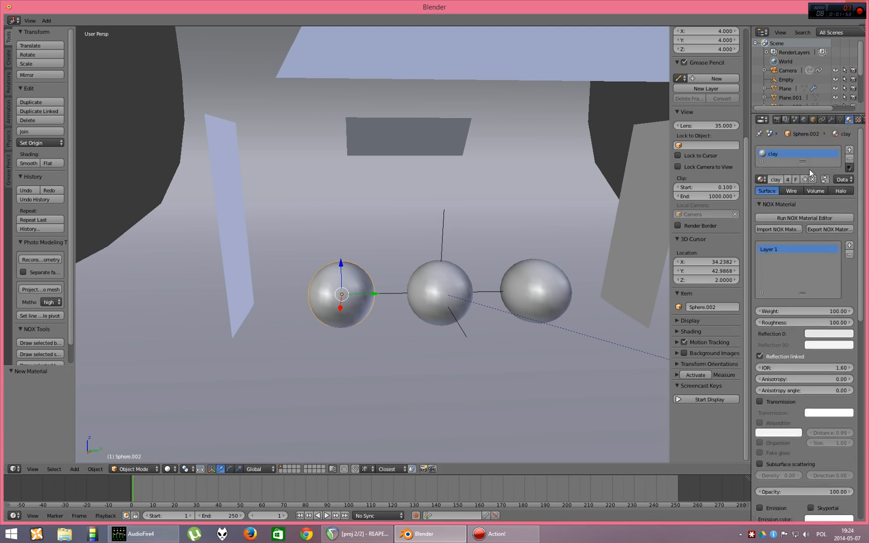
mouse_move(788, 179)
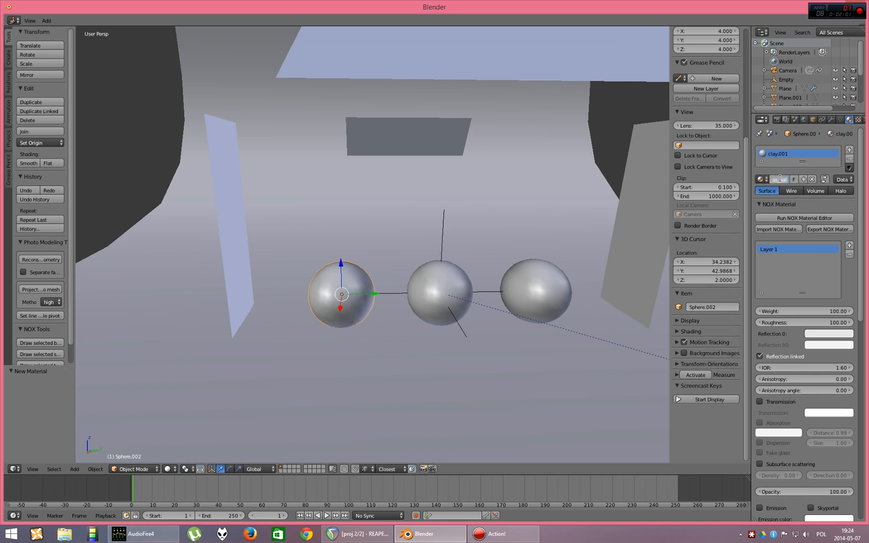
- Name the left sphere's new material glass_ball with roughness 0 and Transmission enabled
text(glass_ball)
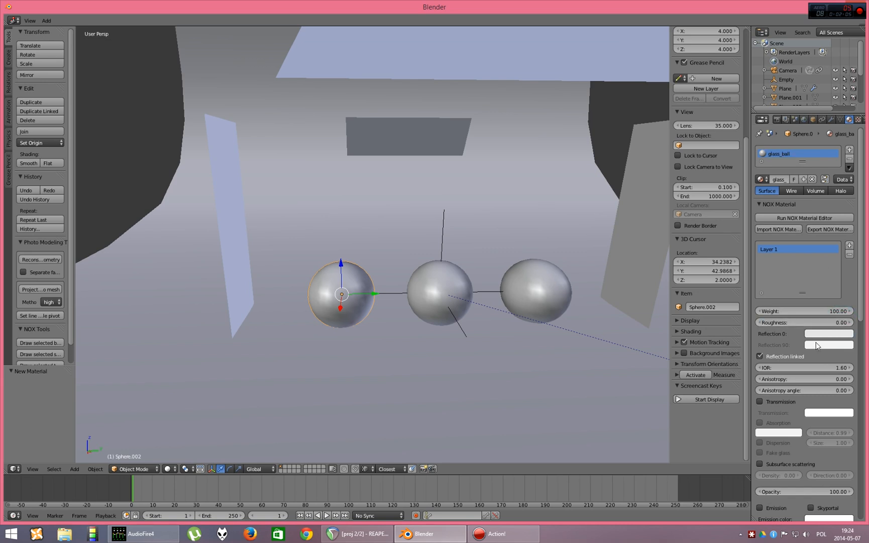
click(760, 401)
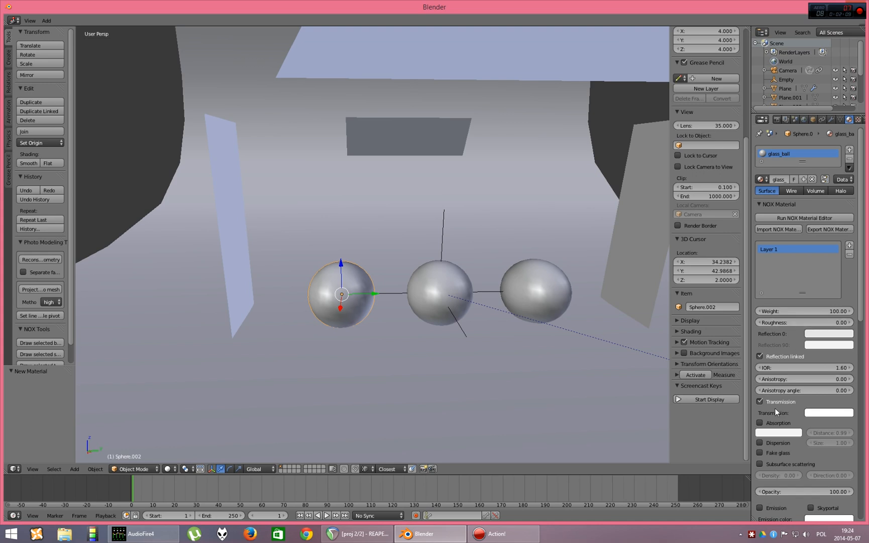
click(803, 217)
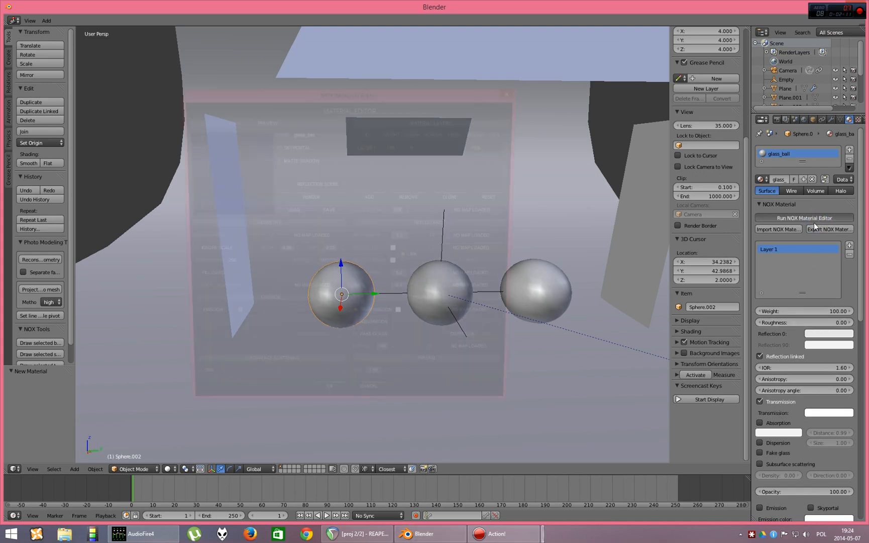
- Preview glass_ball as clear glass in the NOX Material Editor and close it with OK
click(803, 217)
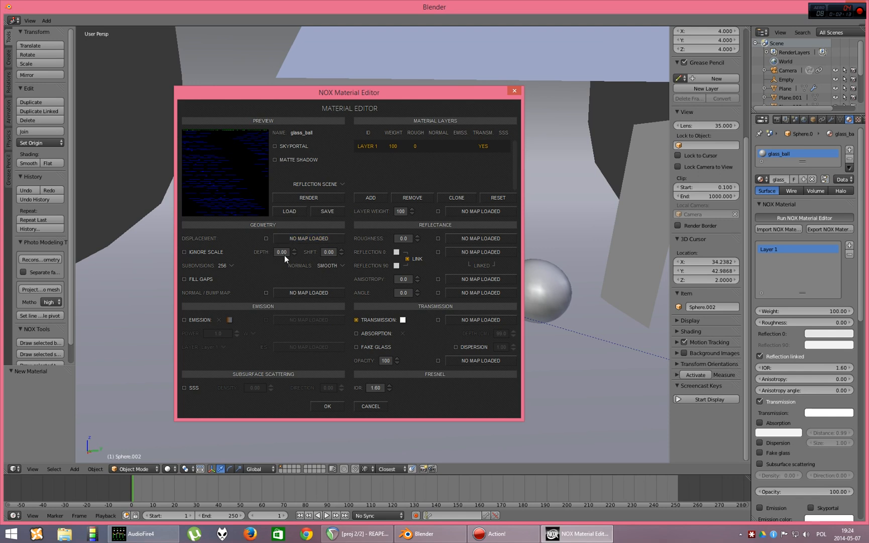
mouse_move(417, 239)
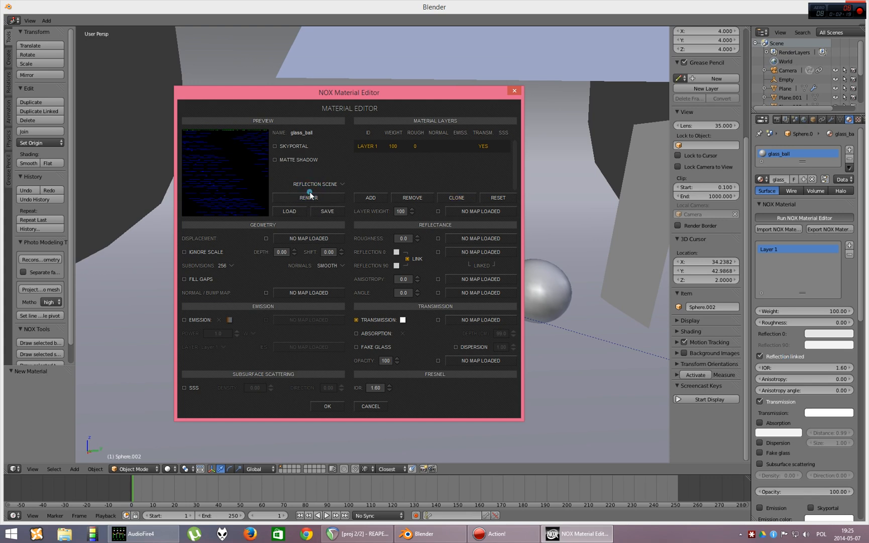
click(309, 198)
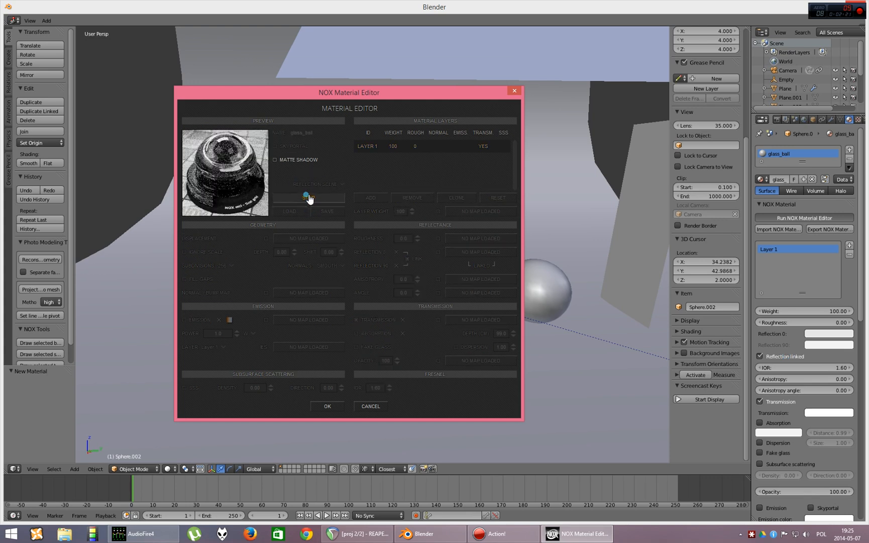
click(326, 405)
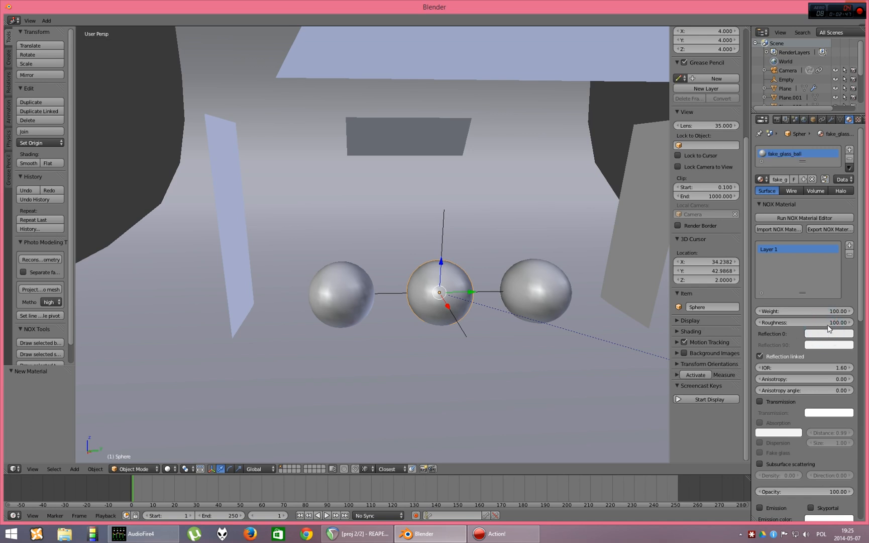
- Enable transmission and fake glass on fake_glass_ball, preview it and confirm the settings
click(803, 217)
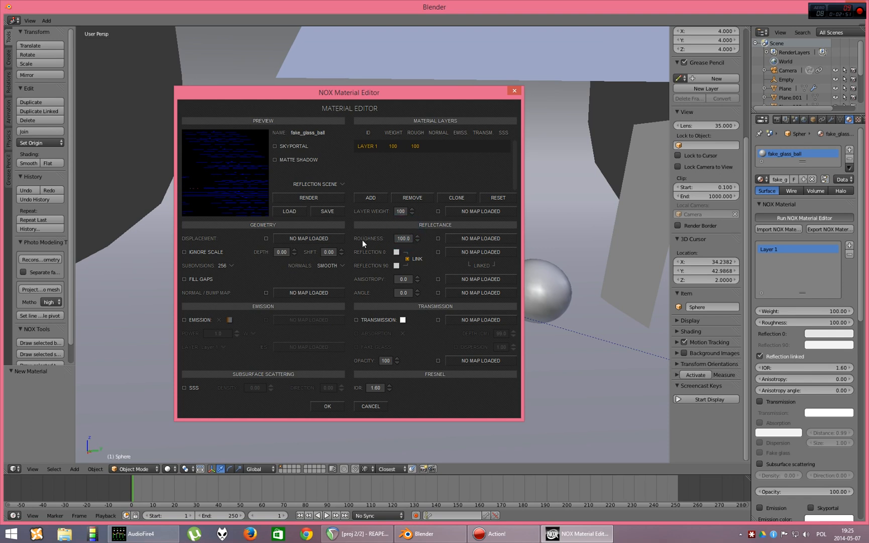
click(404, 238)
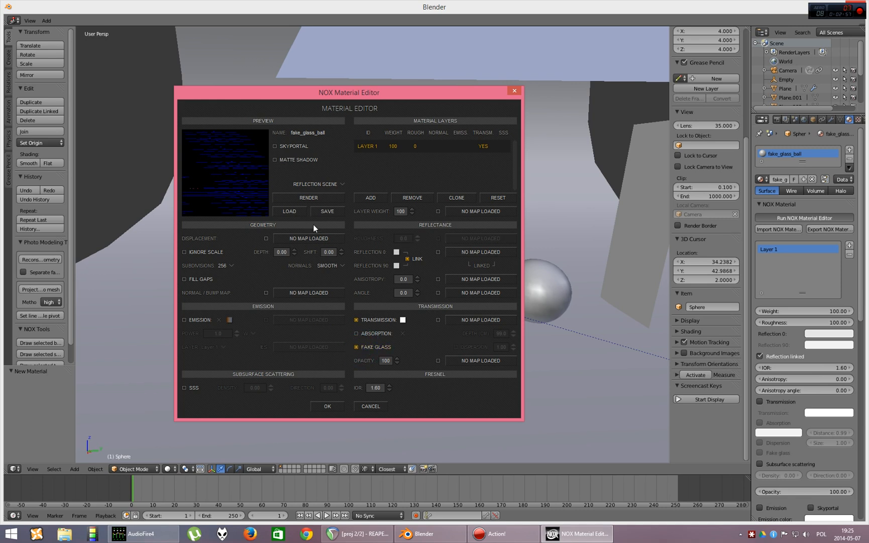
click(308, 198)
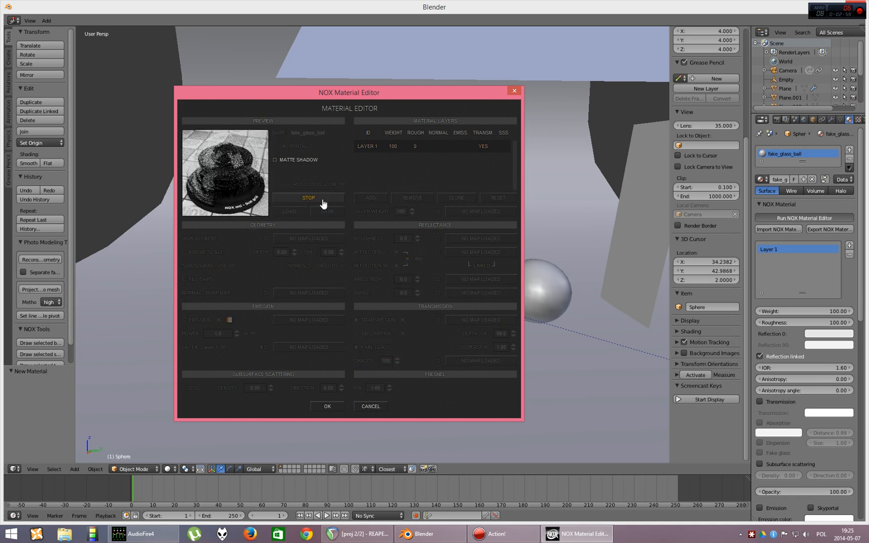
click(308, 198)
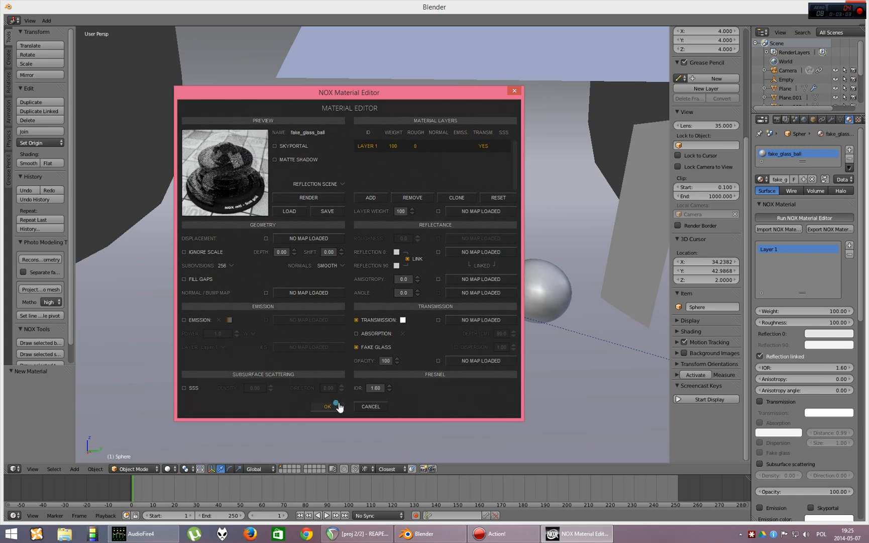
click(326, 406)
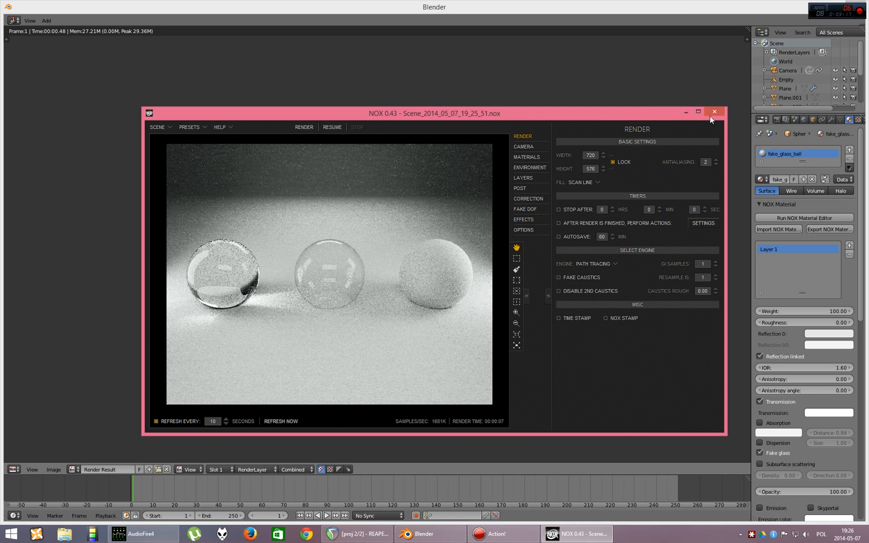
- Close the render, select the right sphere and bring up its colored_glass_ball material in the NOX editor
click(715, 112)
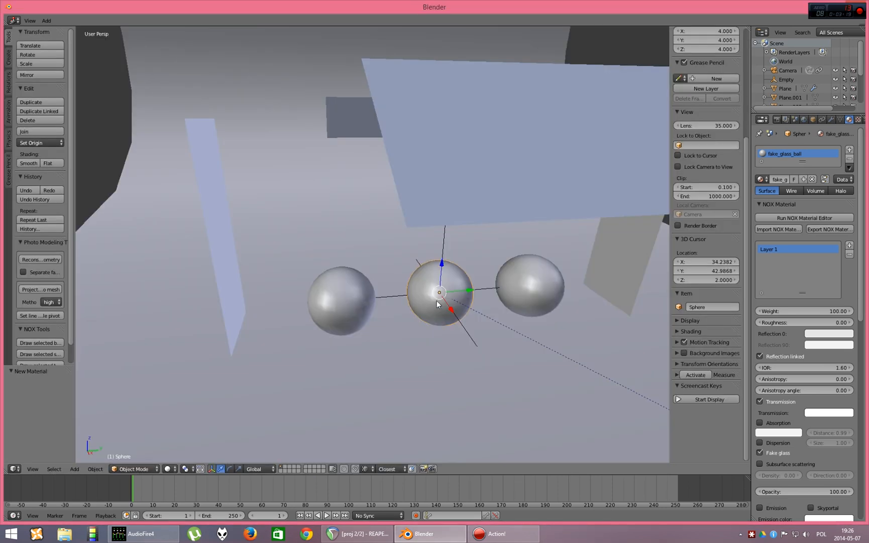
click(529, 284)
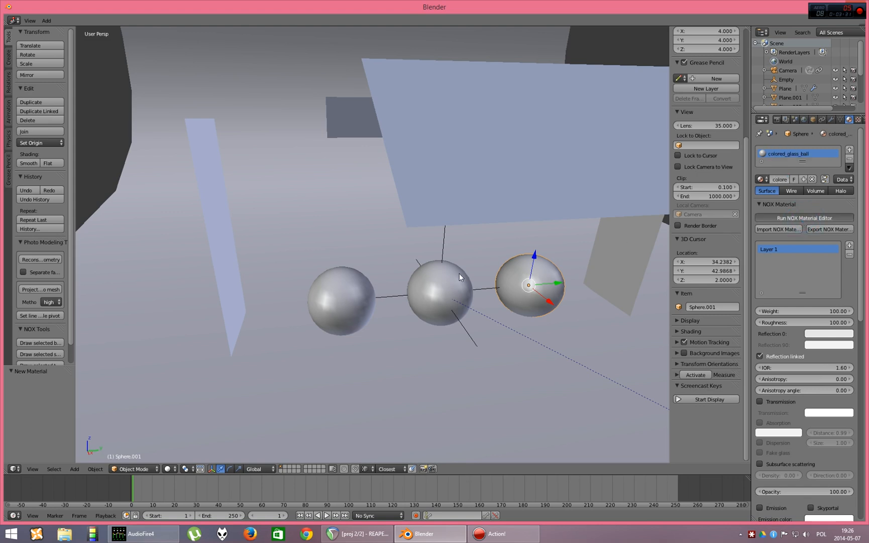
click(803, 217)
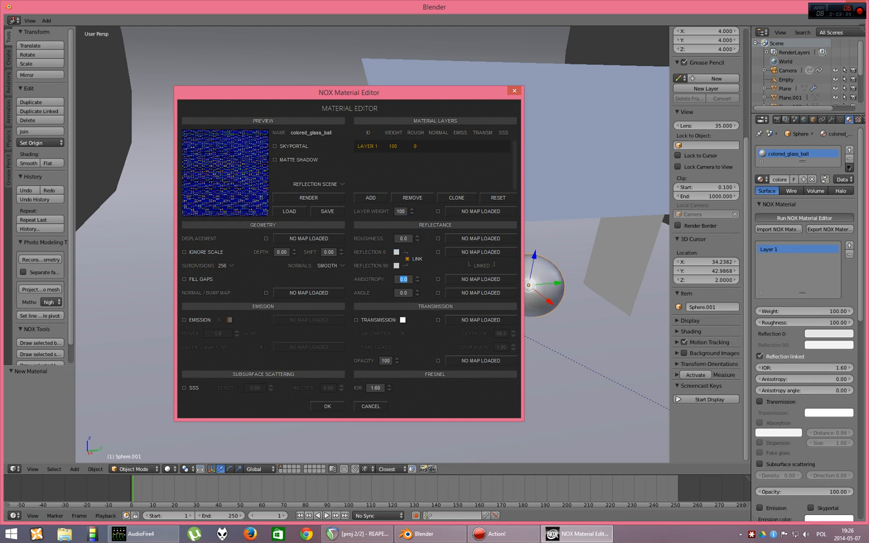
- Turn on Transmission and Absorption with red colour and depth about 10, preview and accept
click(354, 320)
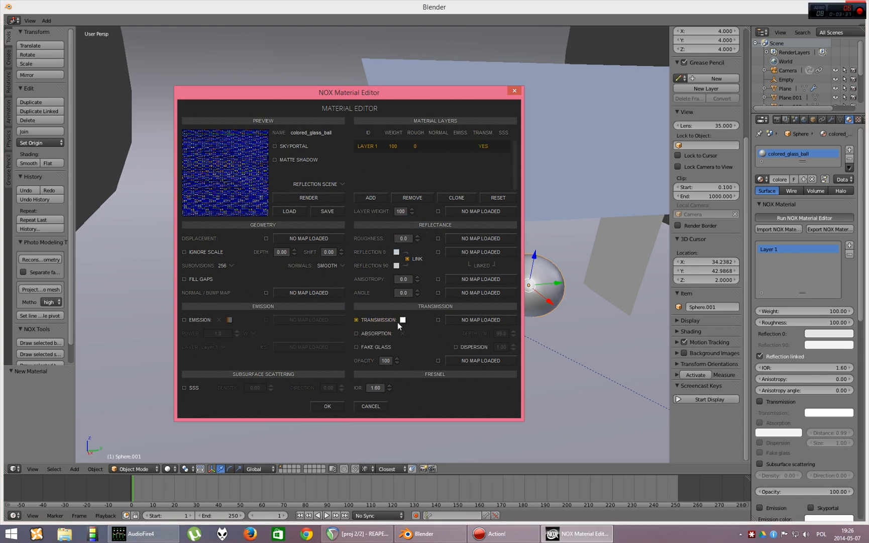
click(356, 334)
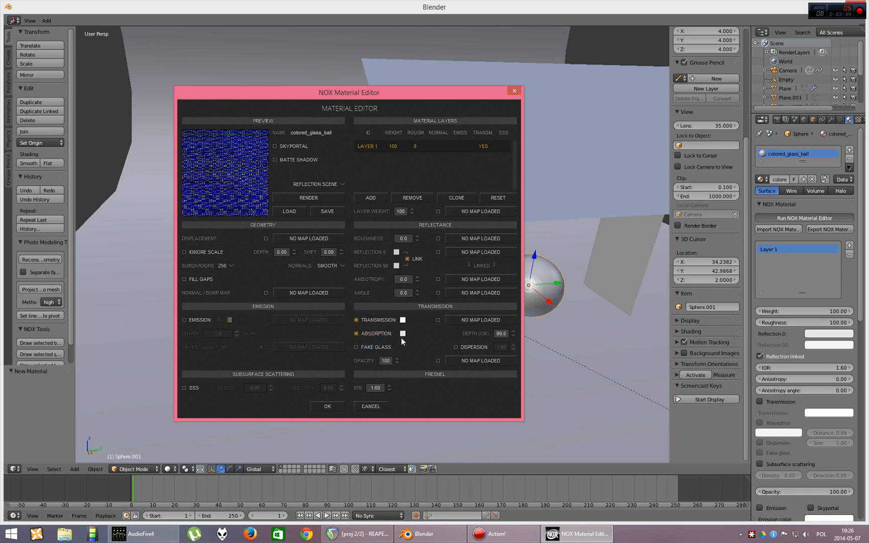
mouse_move(439, 348)
text(10)
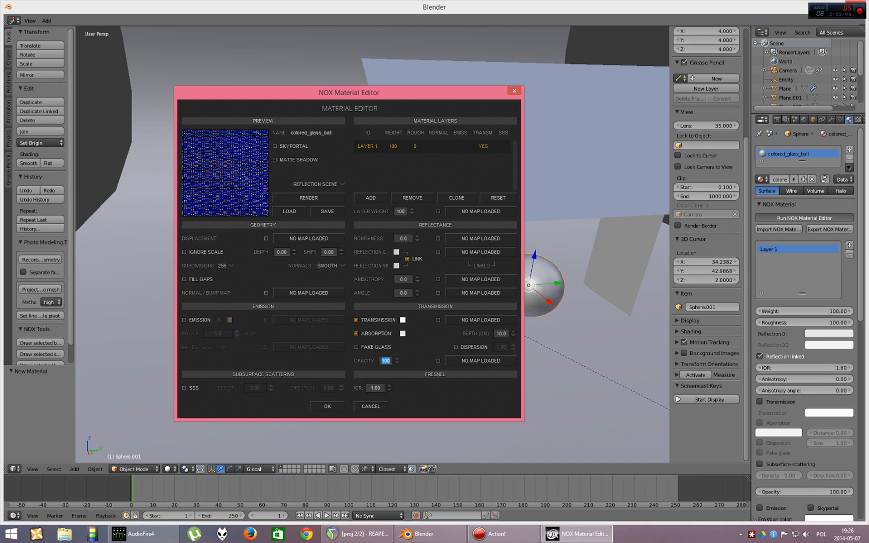
click(228, 319)
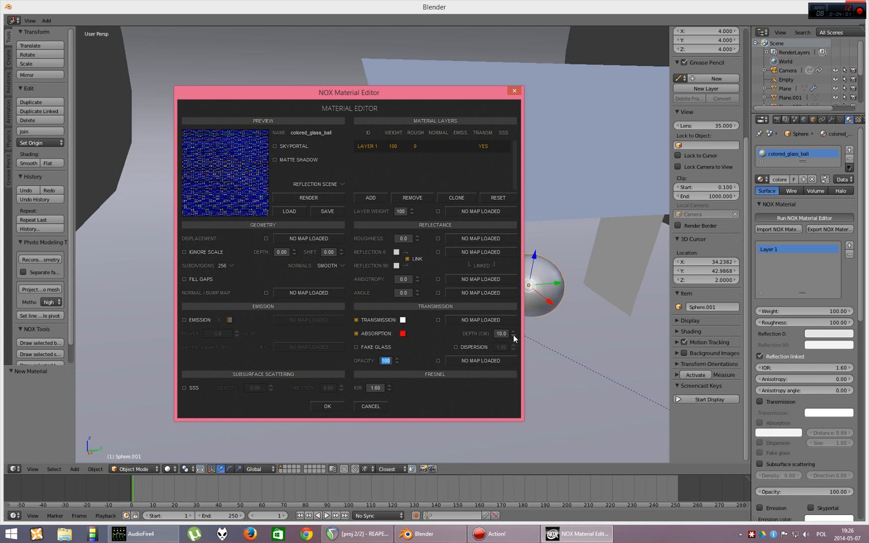
click(513, 336)
text(0.1)
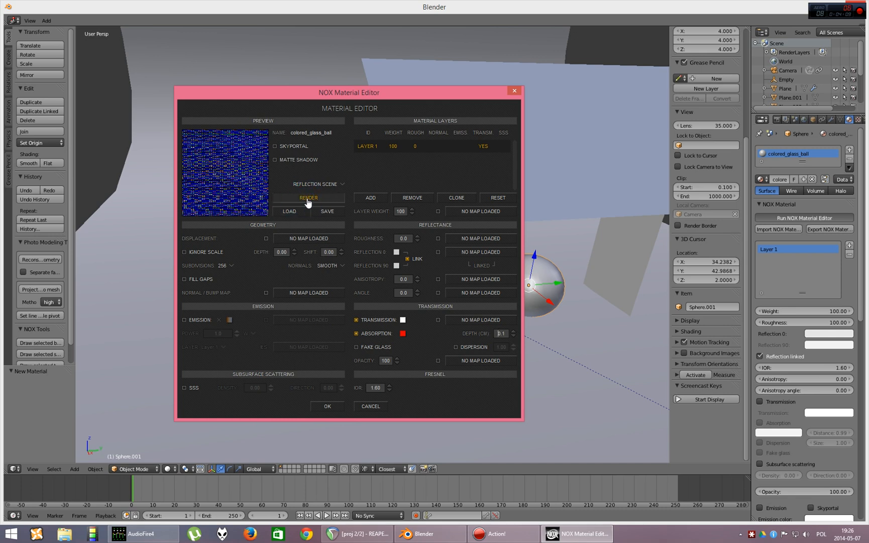
click(308, 198)
text(10.1)
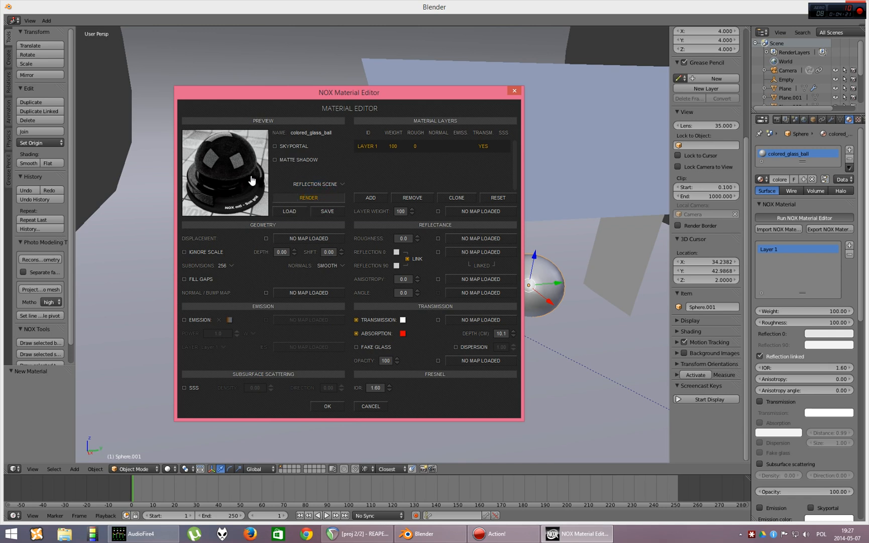
click(309, 198)
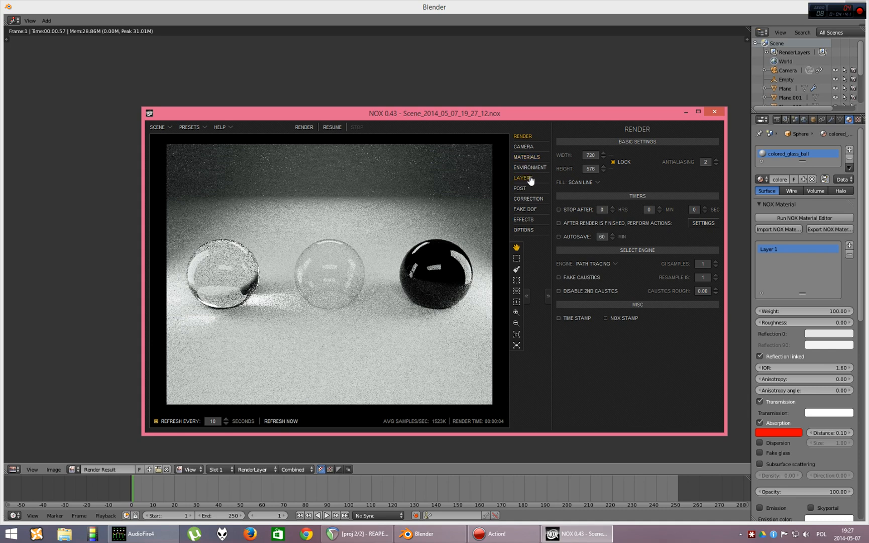
- Show the scene materials list in NOX to reach COLORED_GLASS_BALL
click(527, 157)
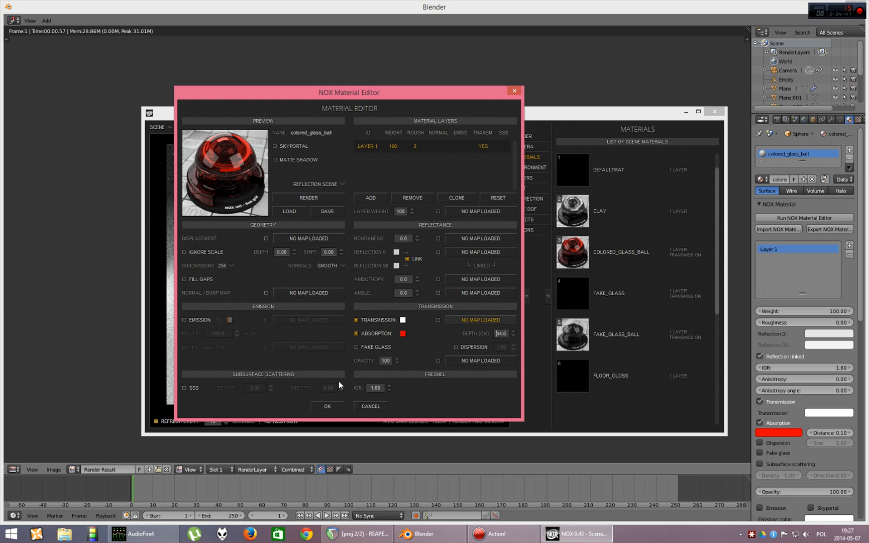
- Apply the edited colored_glass_ball so the right sphere renders as red glass, then stop the render
click(326, 406)
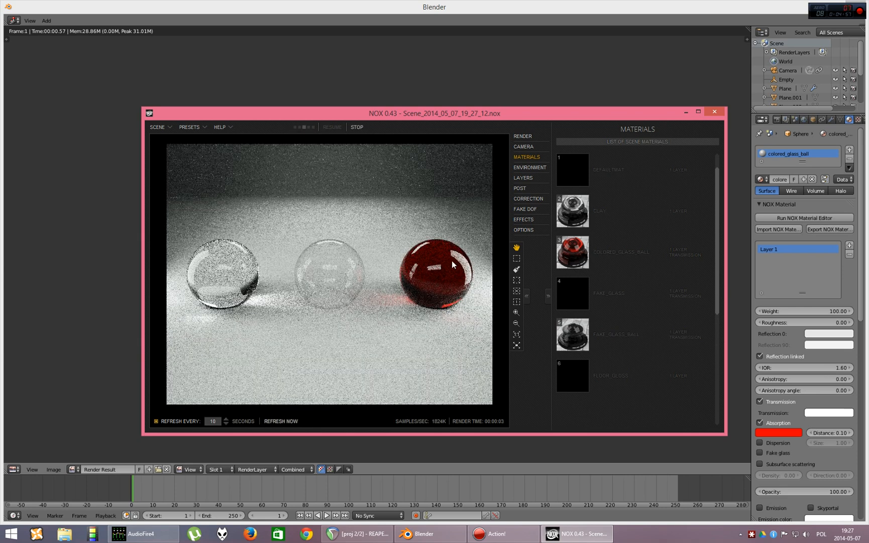
mouse_move(448, 303)
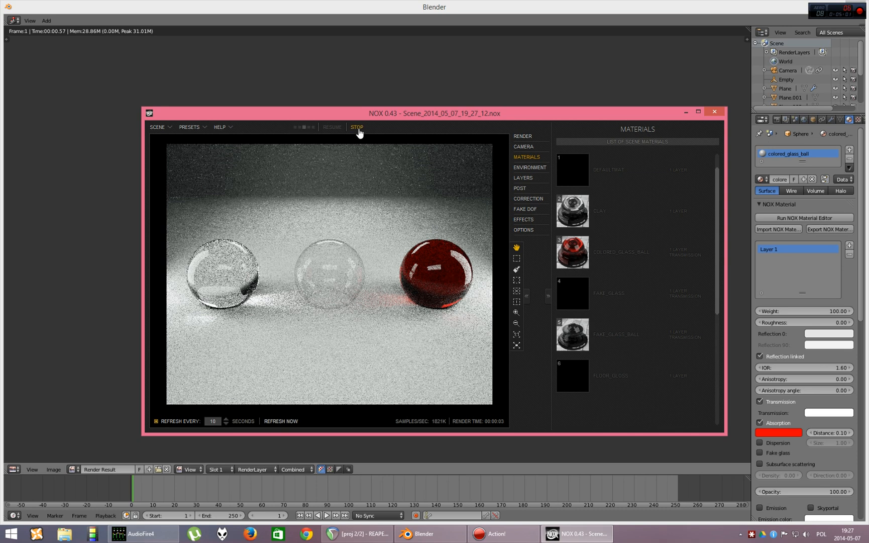
click(714, 112)
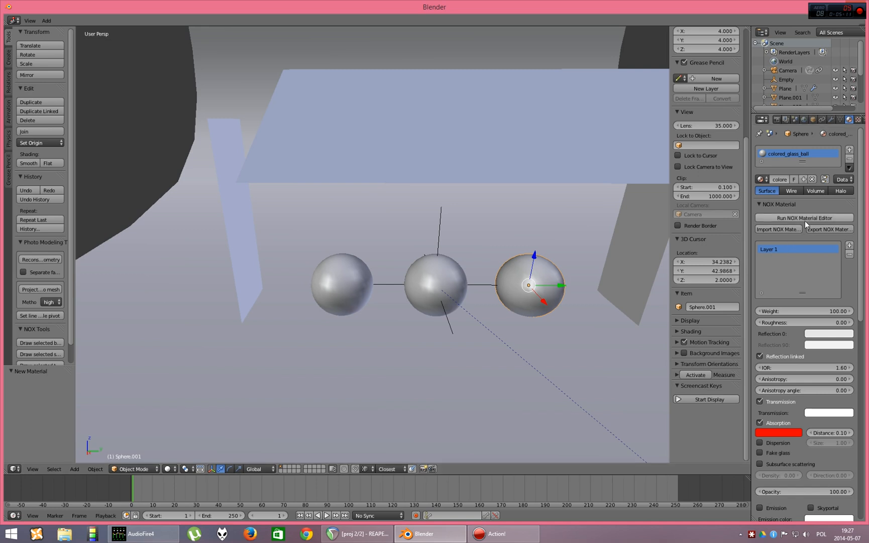
- Raise colored_glass_ball's absorption distance to 0.45, re-render in NOX and close the render
click(803, 217)
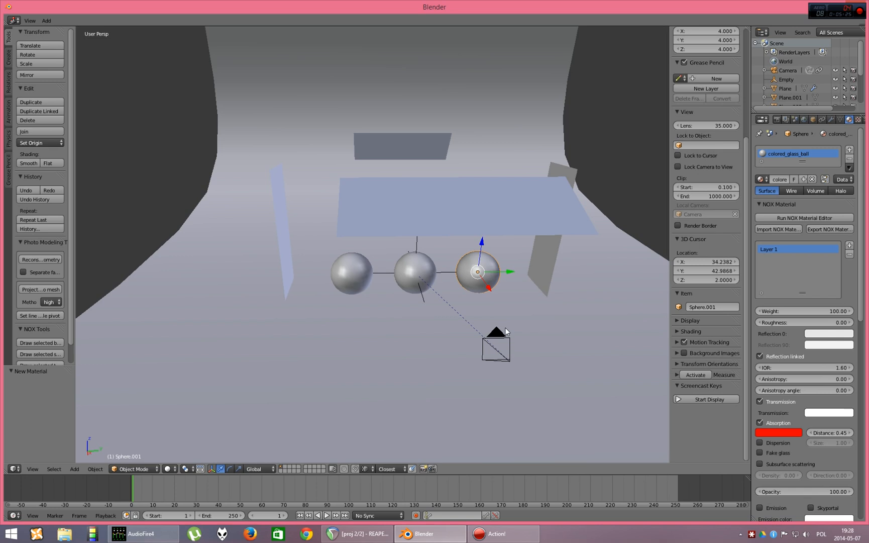
mouse_move(543, 303)
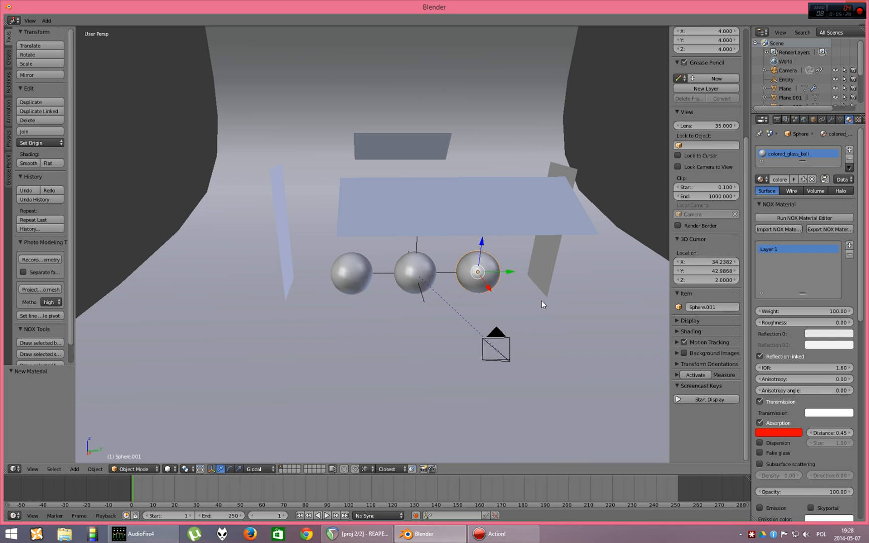
mouse_move(650, 272)
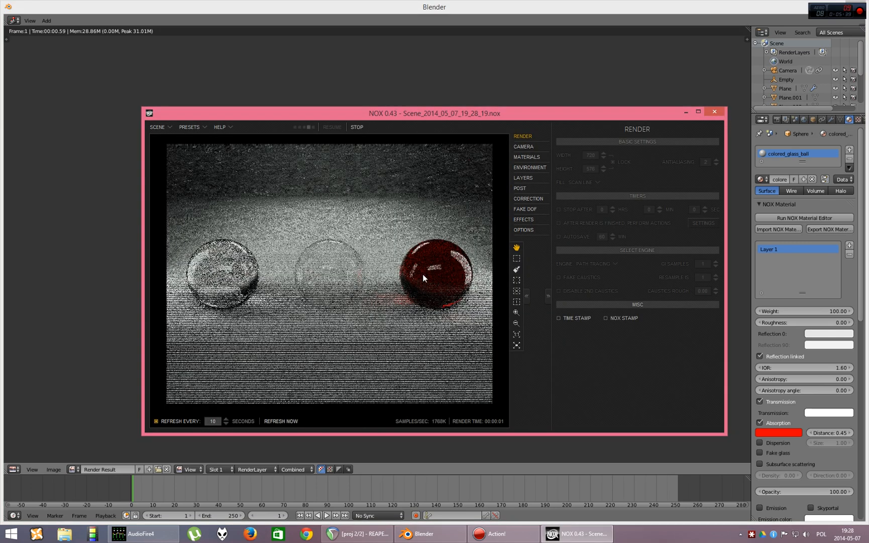
click(714, 112)
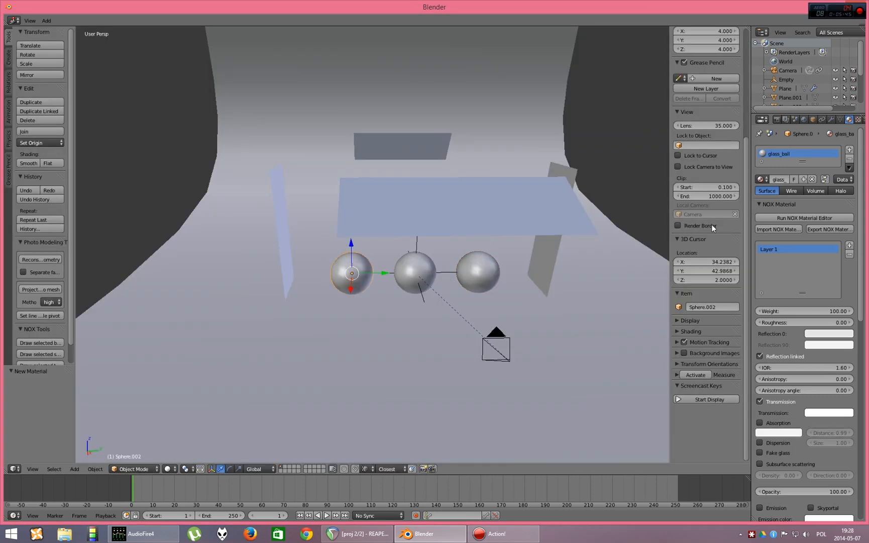
- Set glass_ball roughness to 8.80, render the left sphere as frosted glass, then close the render
click(803, 217)
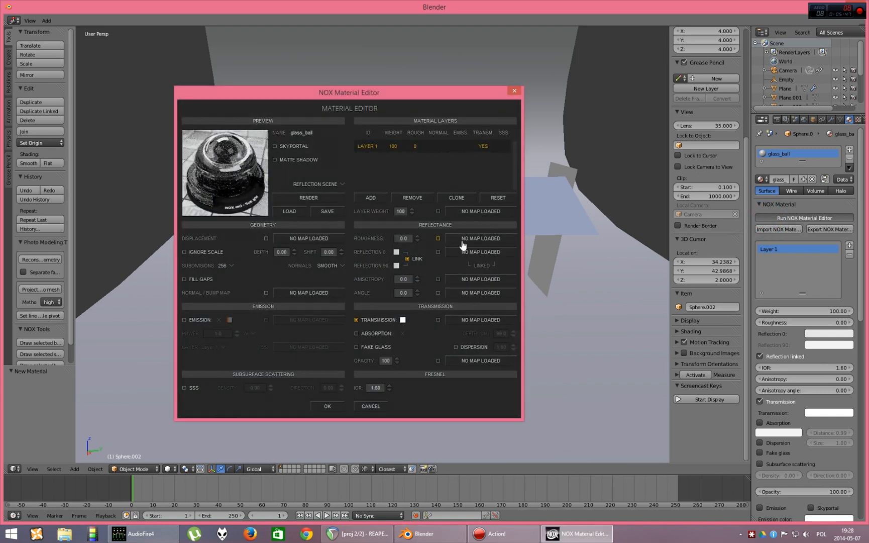
click(417, 236)
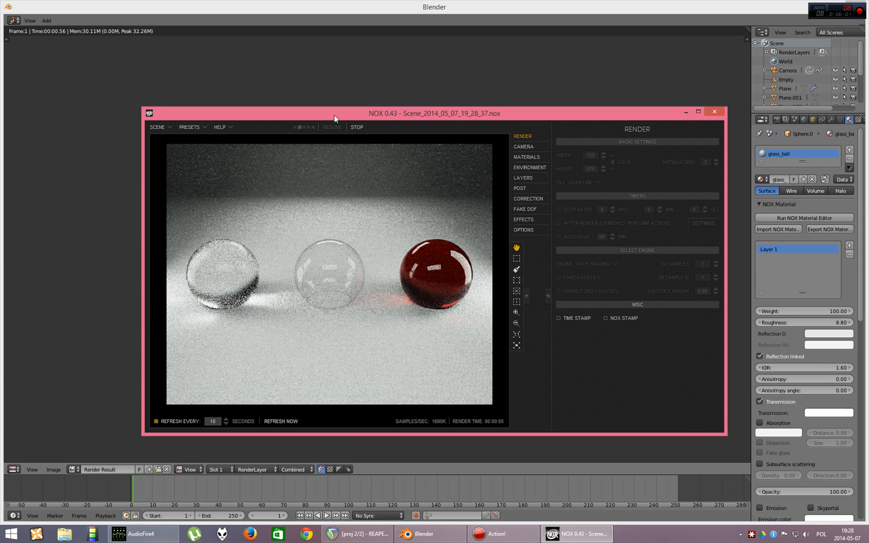
click(714, 112)
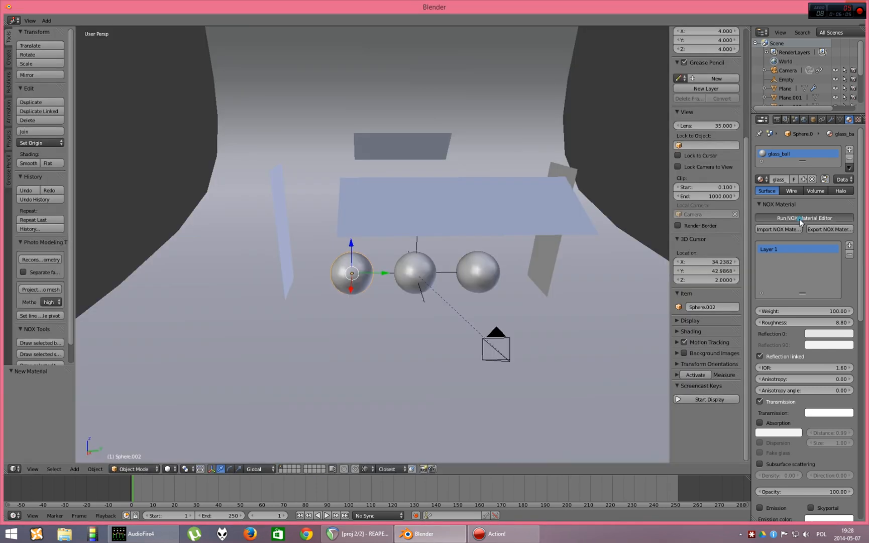
- Raise glass_ball roughness to 30.75 and refresh the render so the left sphere looks milky
click(803, 217)
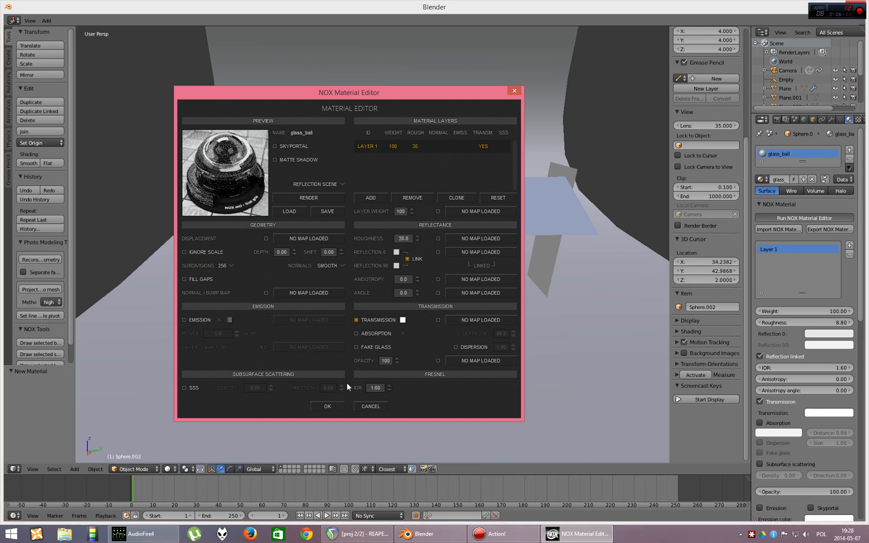
click(326, 406)
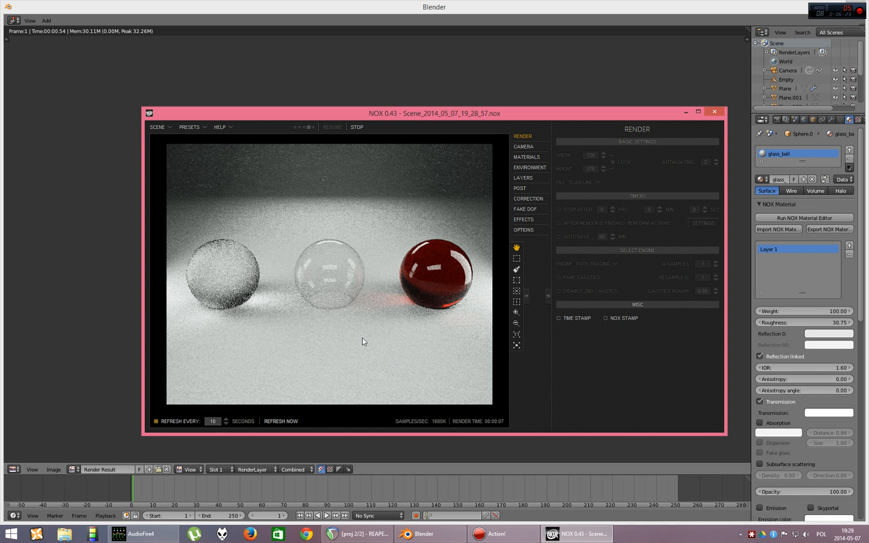
click(280, 421)
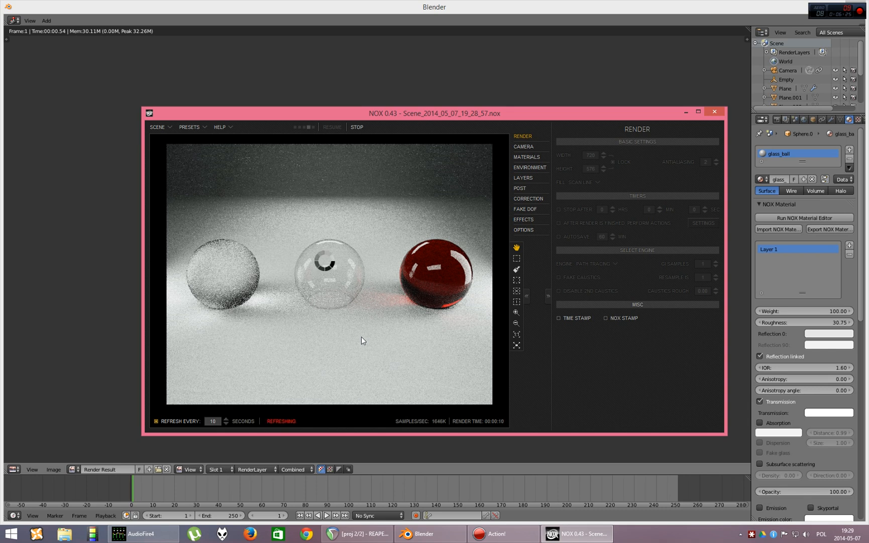